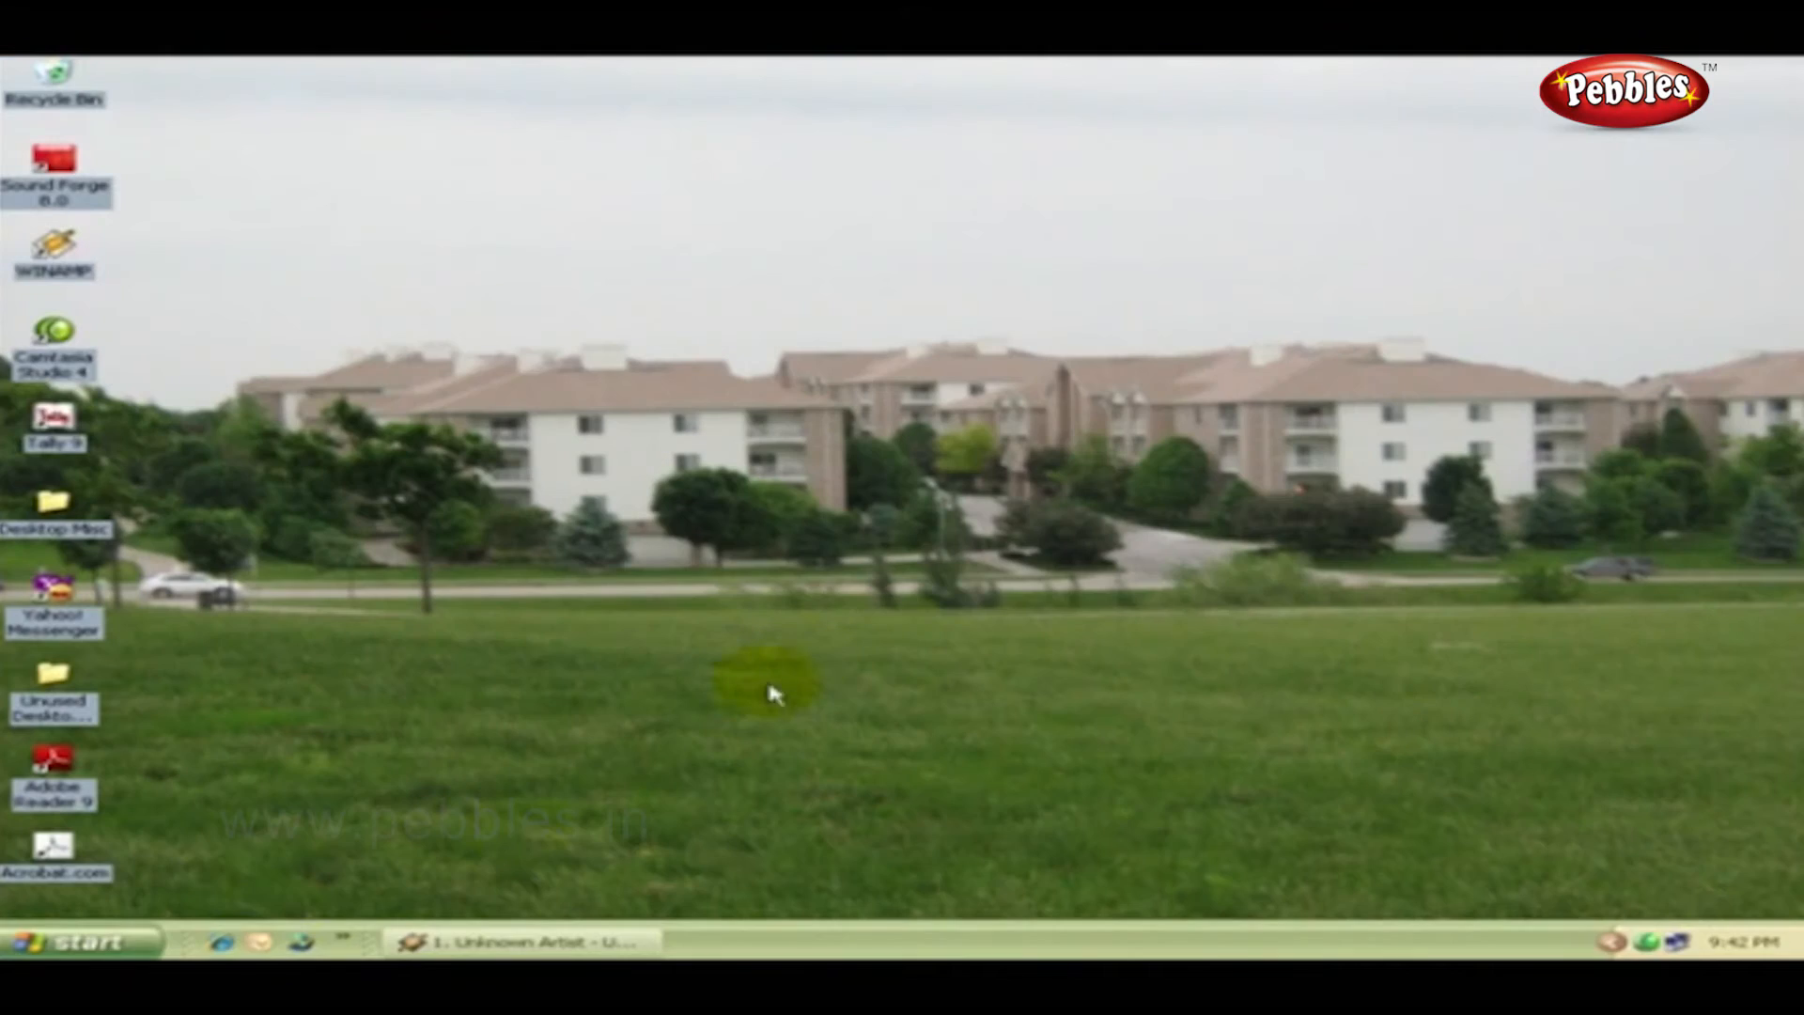
- Launch Tally 9 Release 2 from the Tally 9 group under All Programs
click(75, 941)
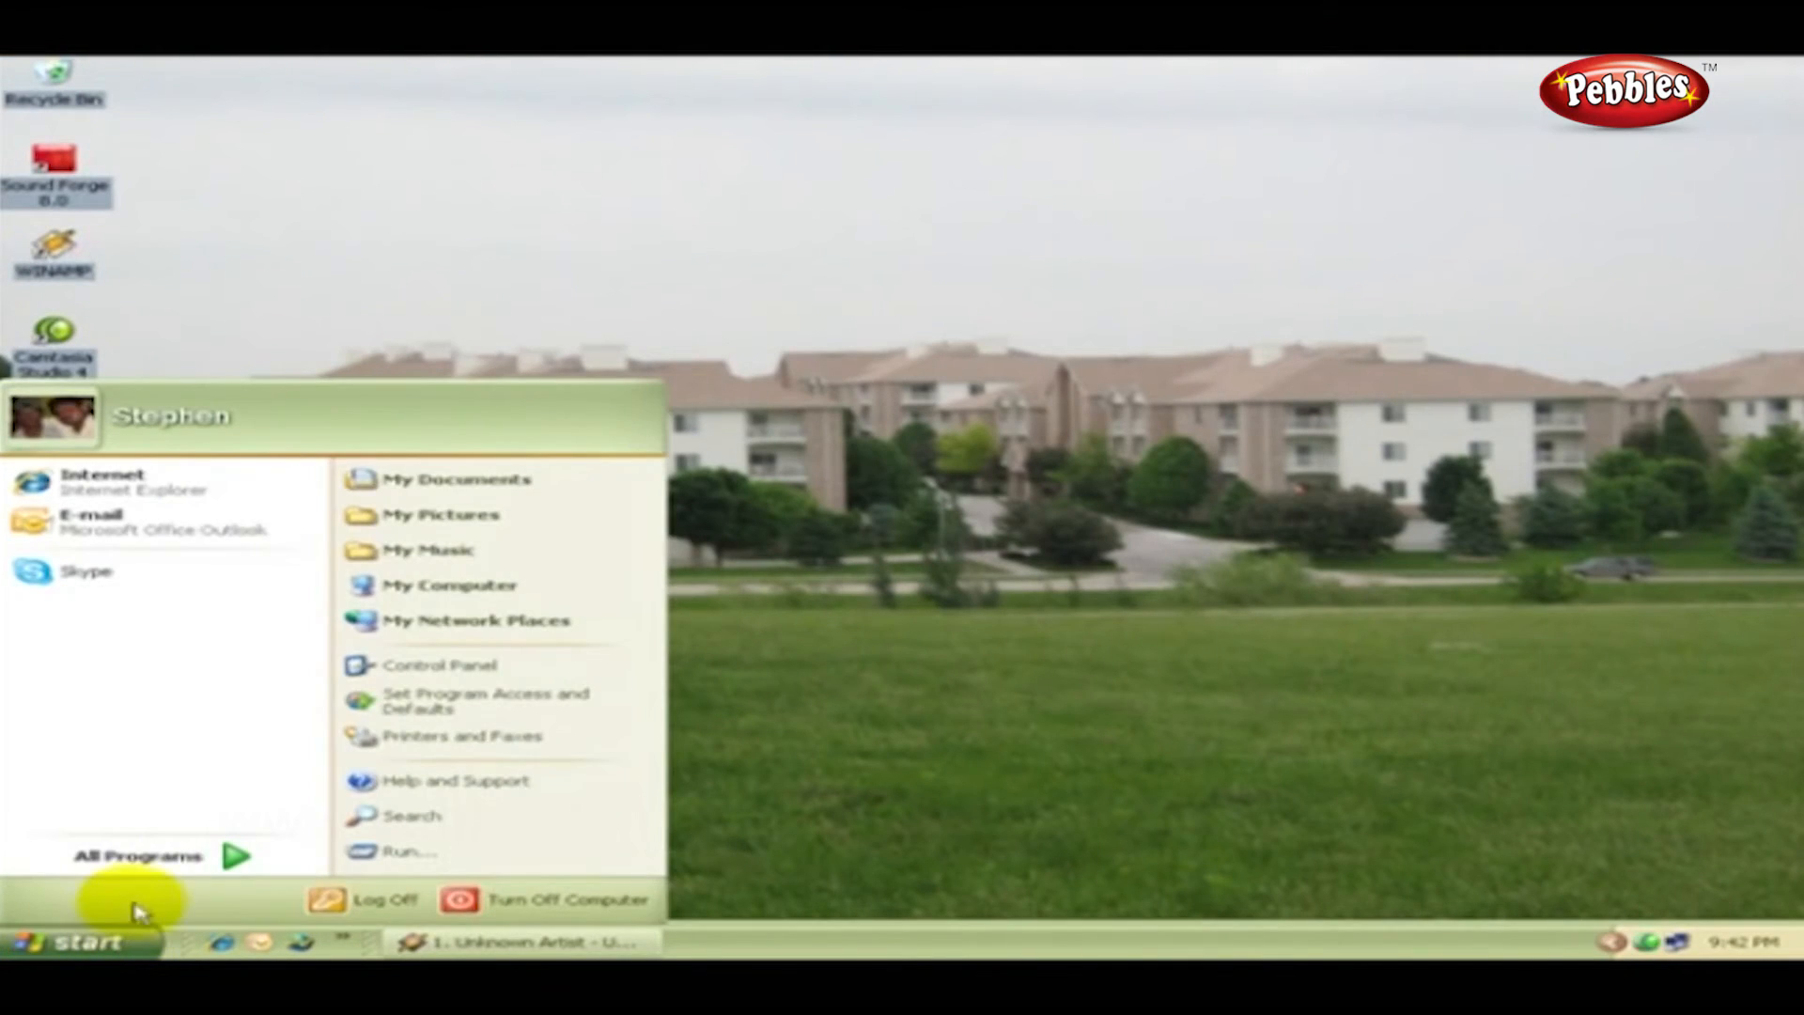
click(138, 856)
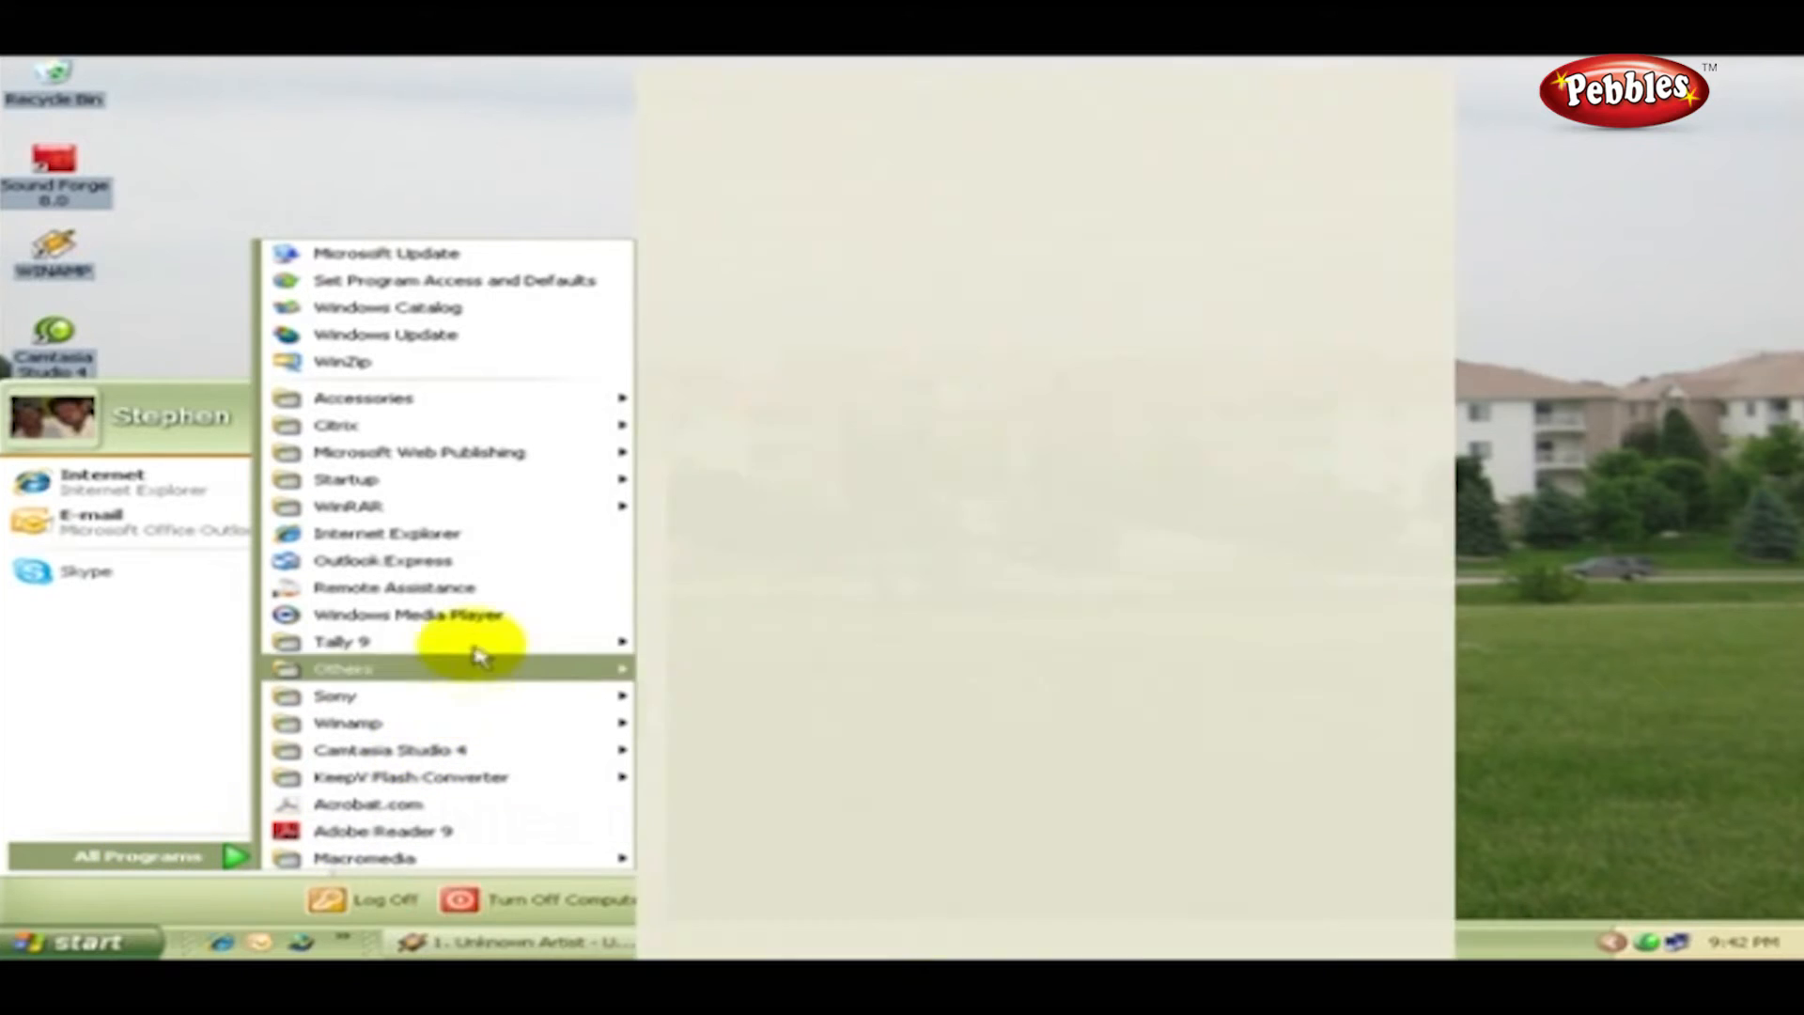
mouse_move(340, 641)
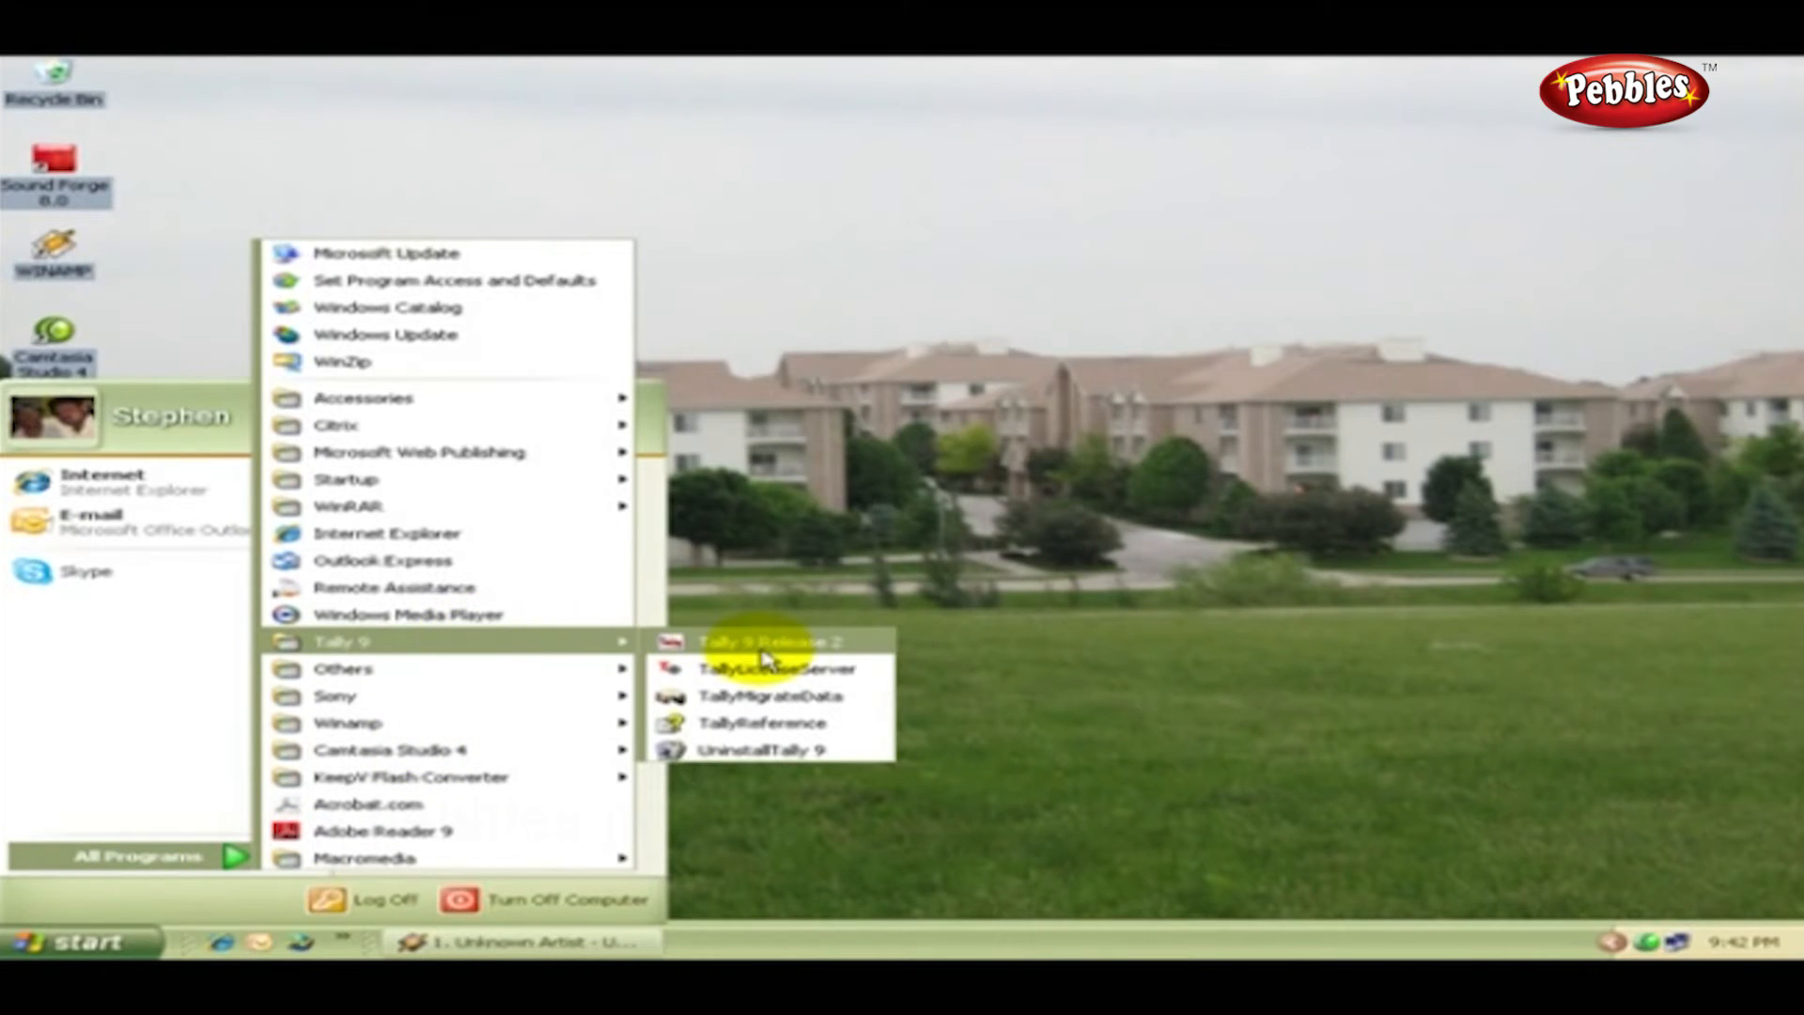
click(771, 642)
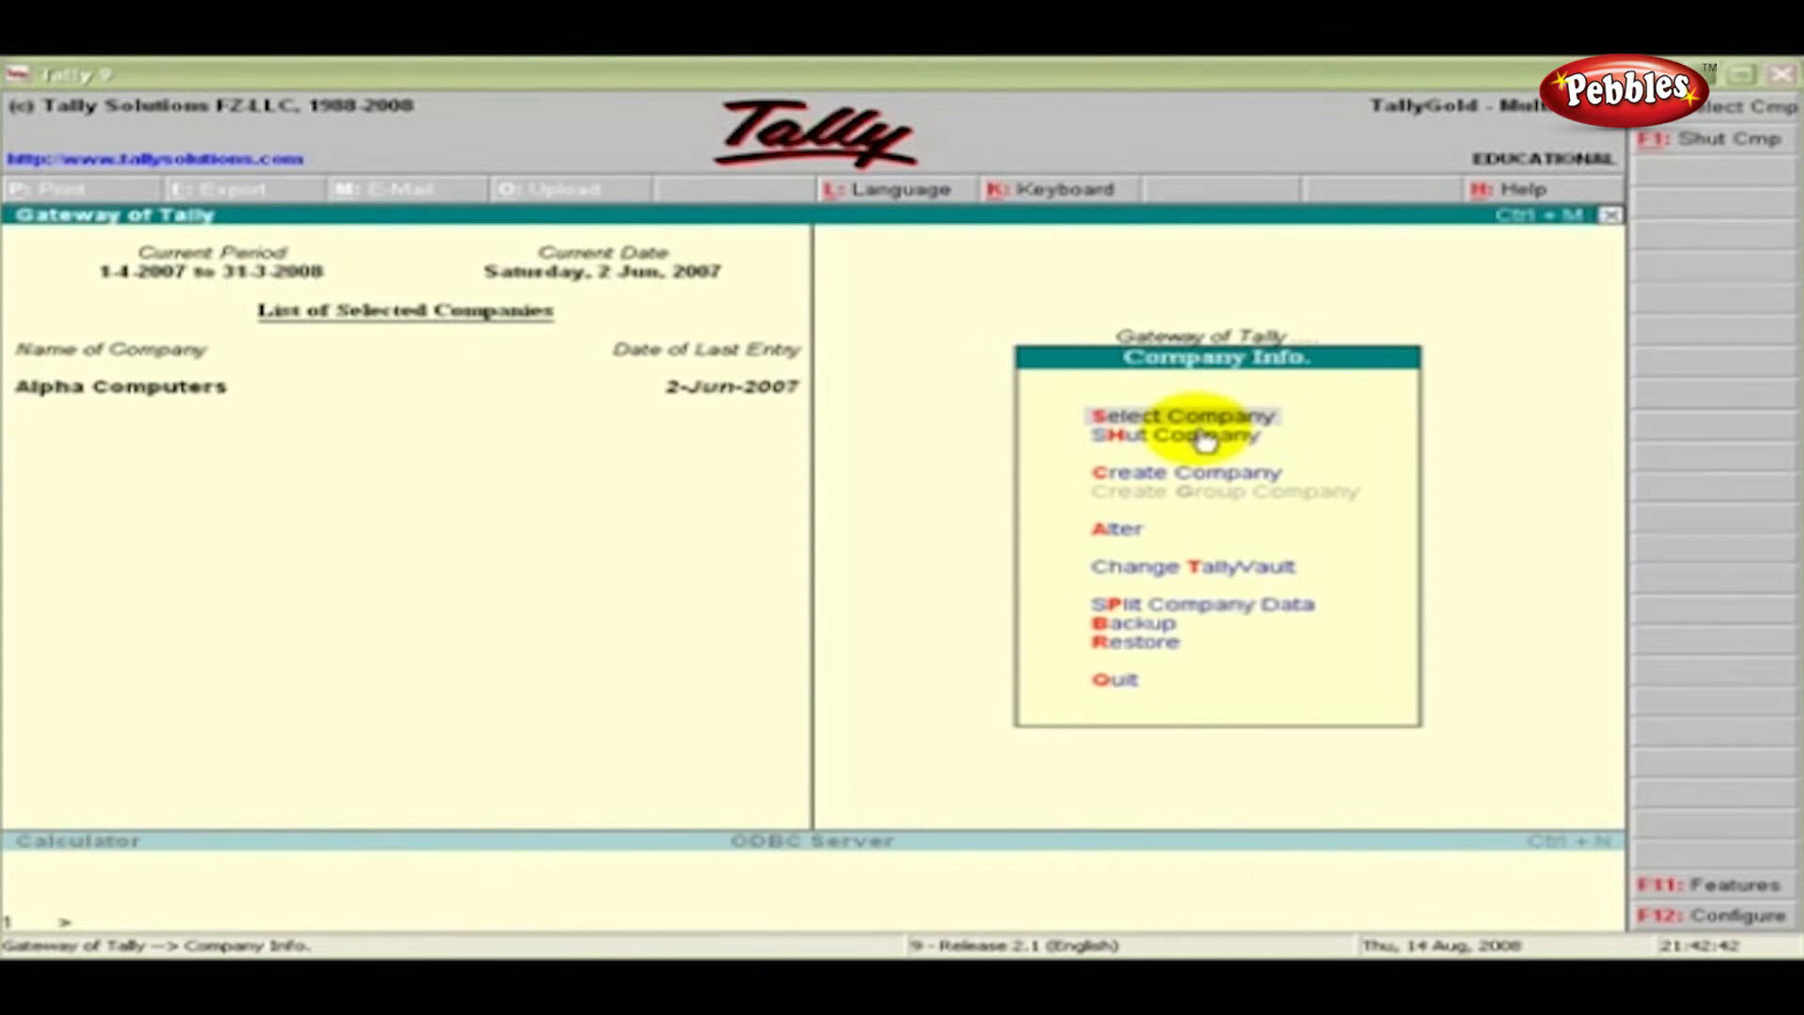
mouse_move(1035, 173)
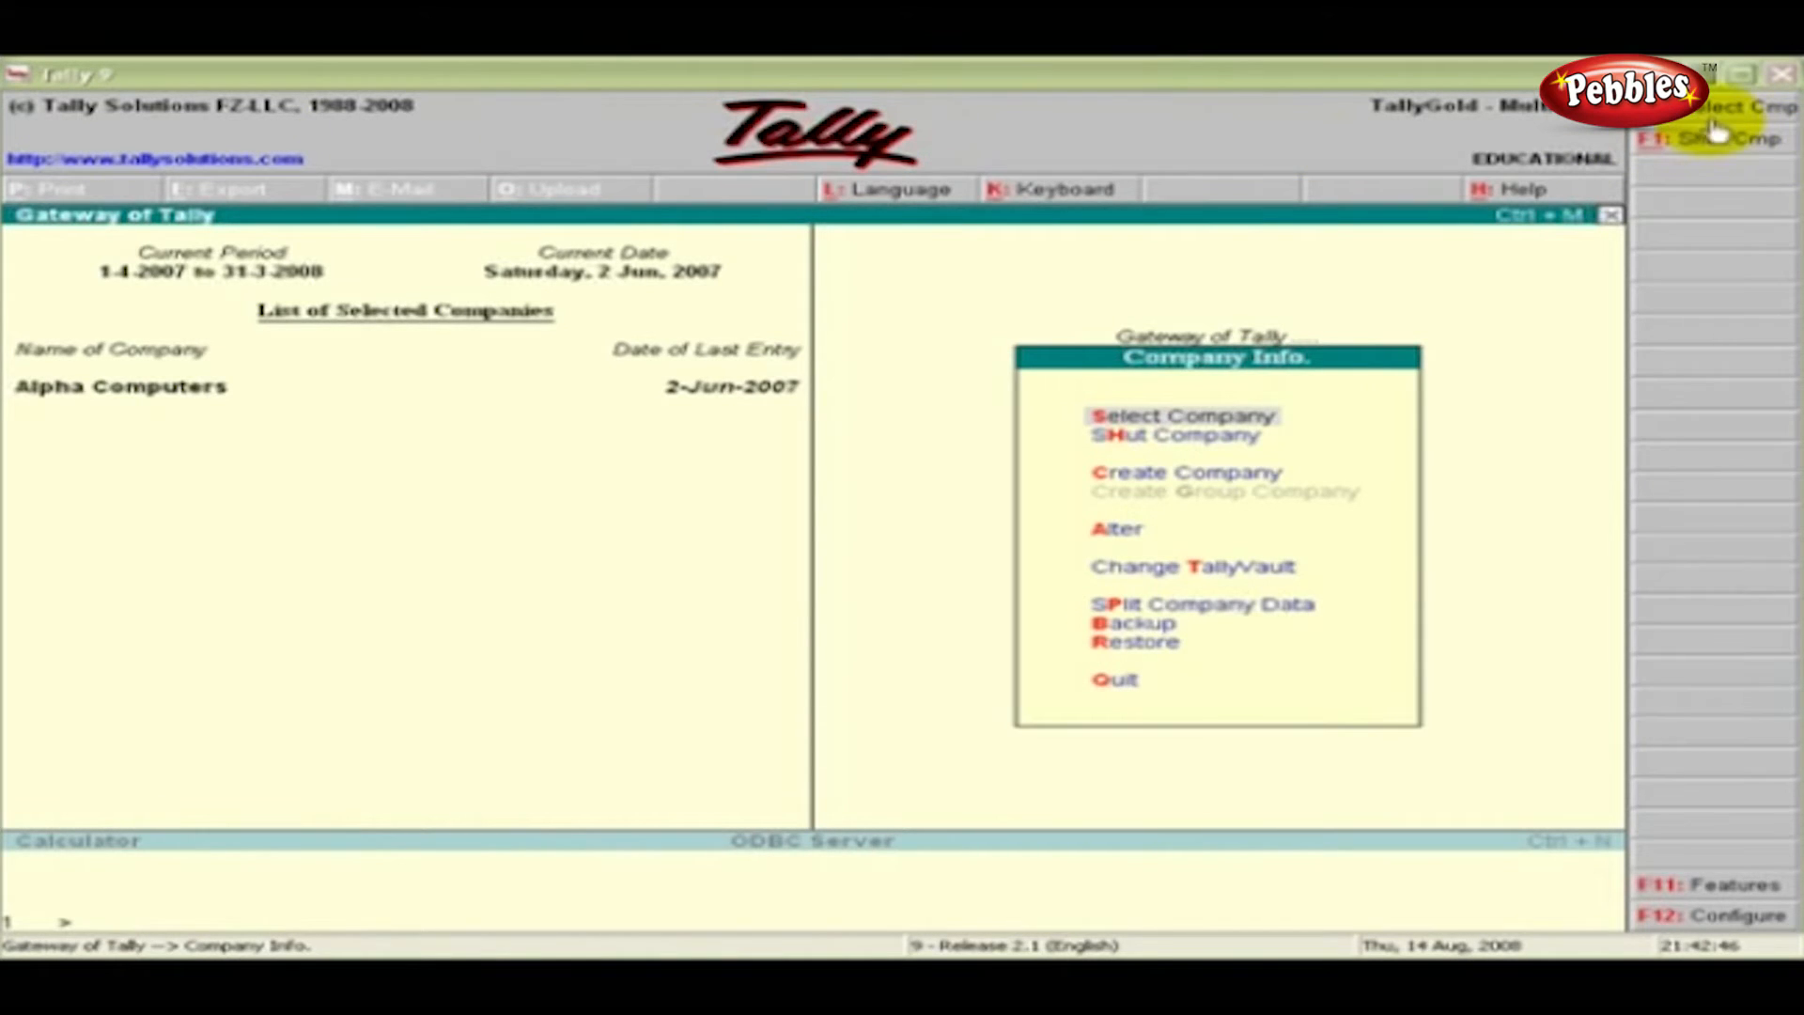
mouse_move(1173, 213)
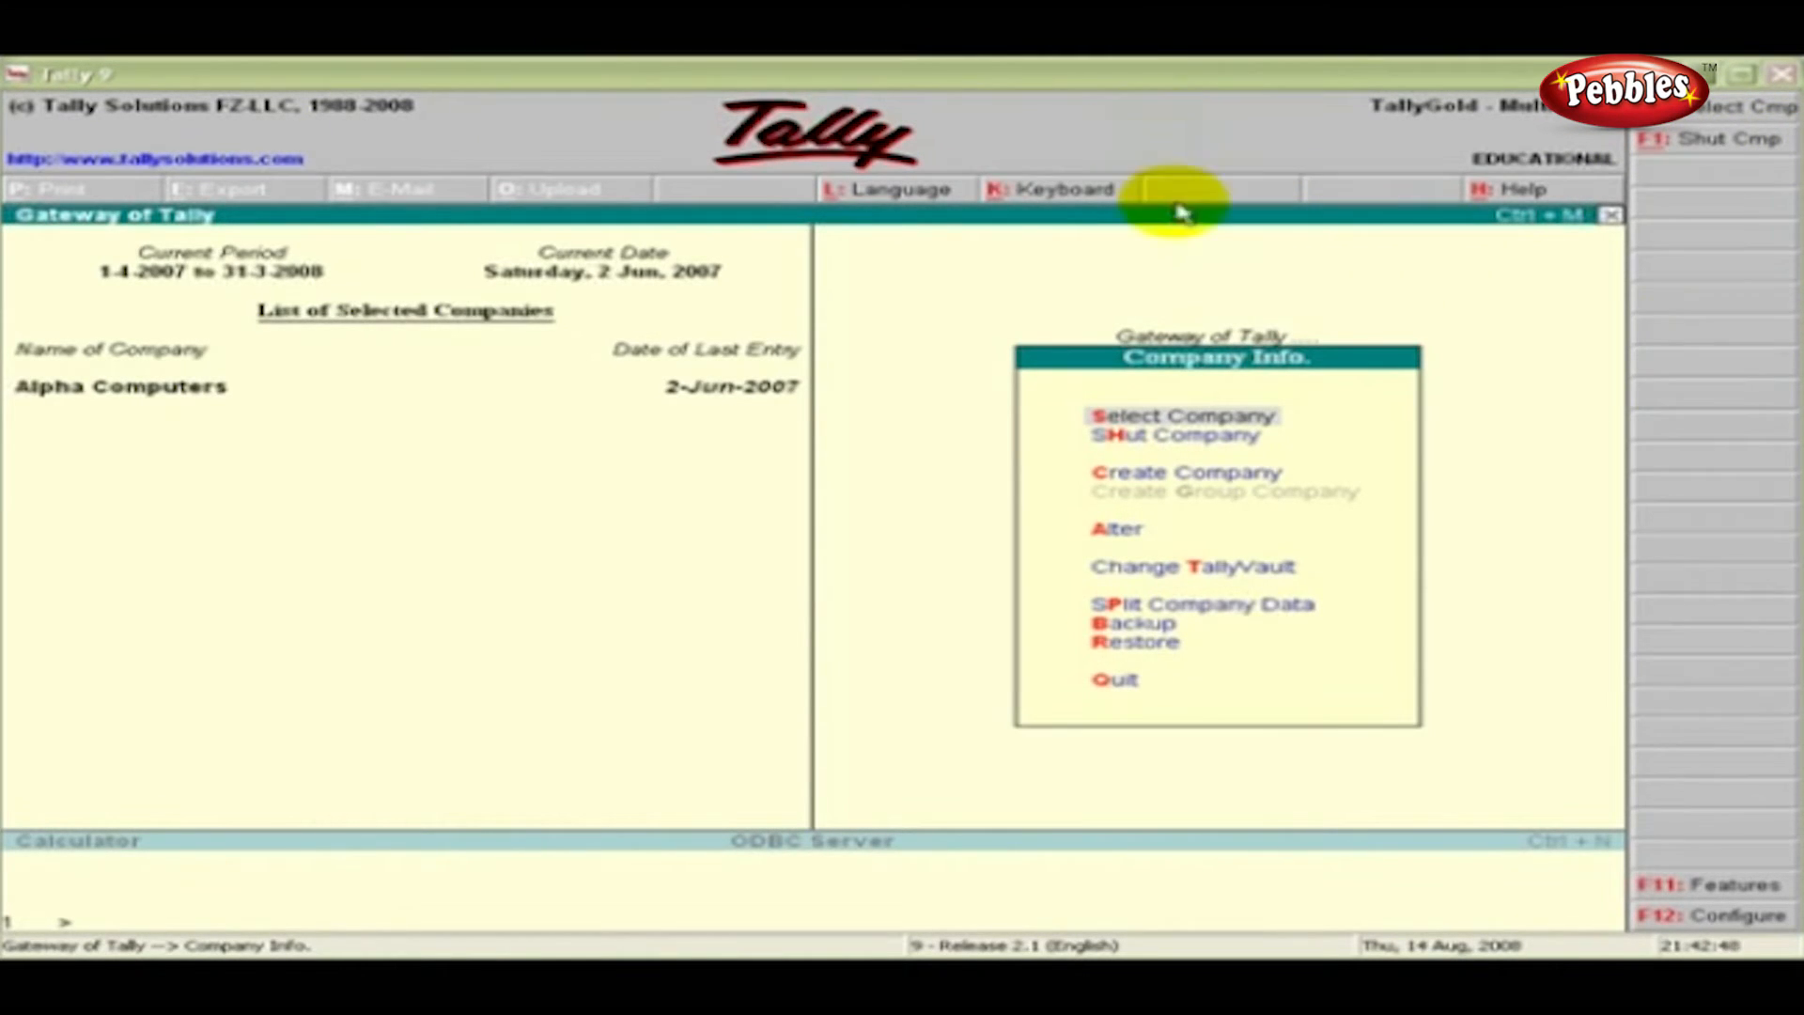
mouse_move(875, 196)
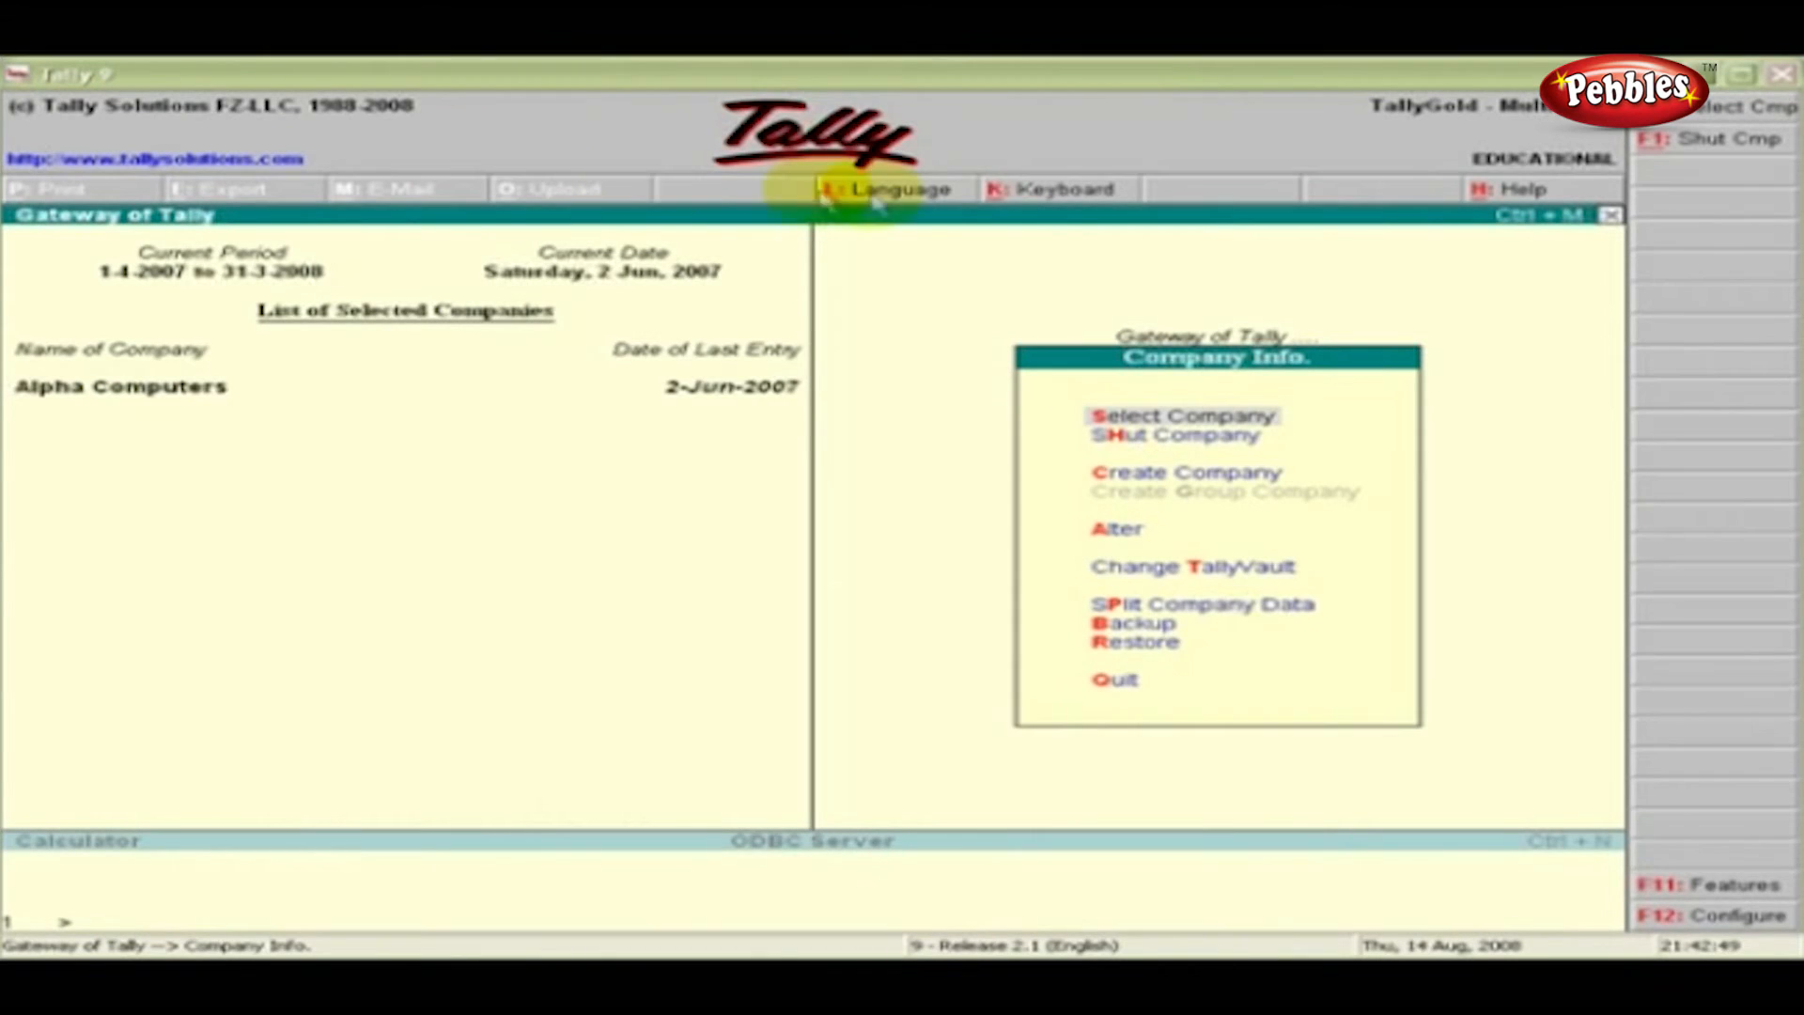
mouse_move(250, 235)
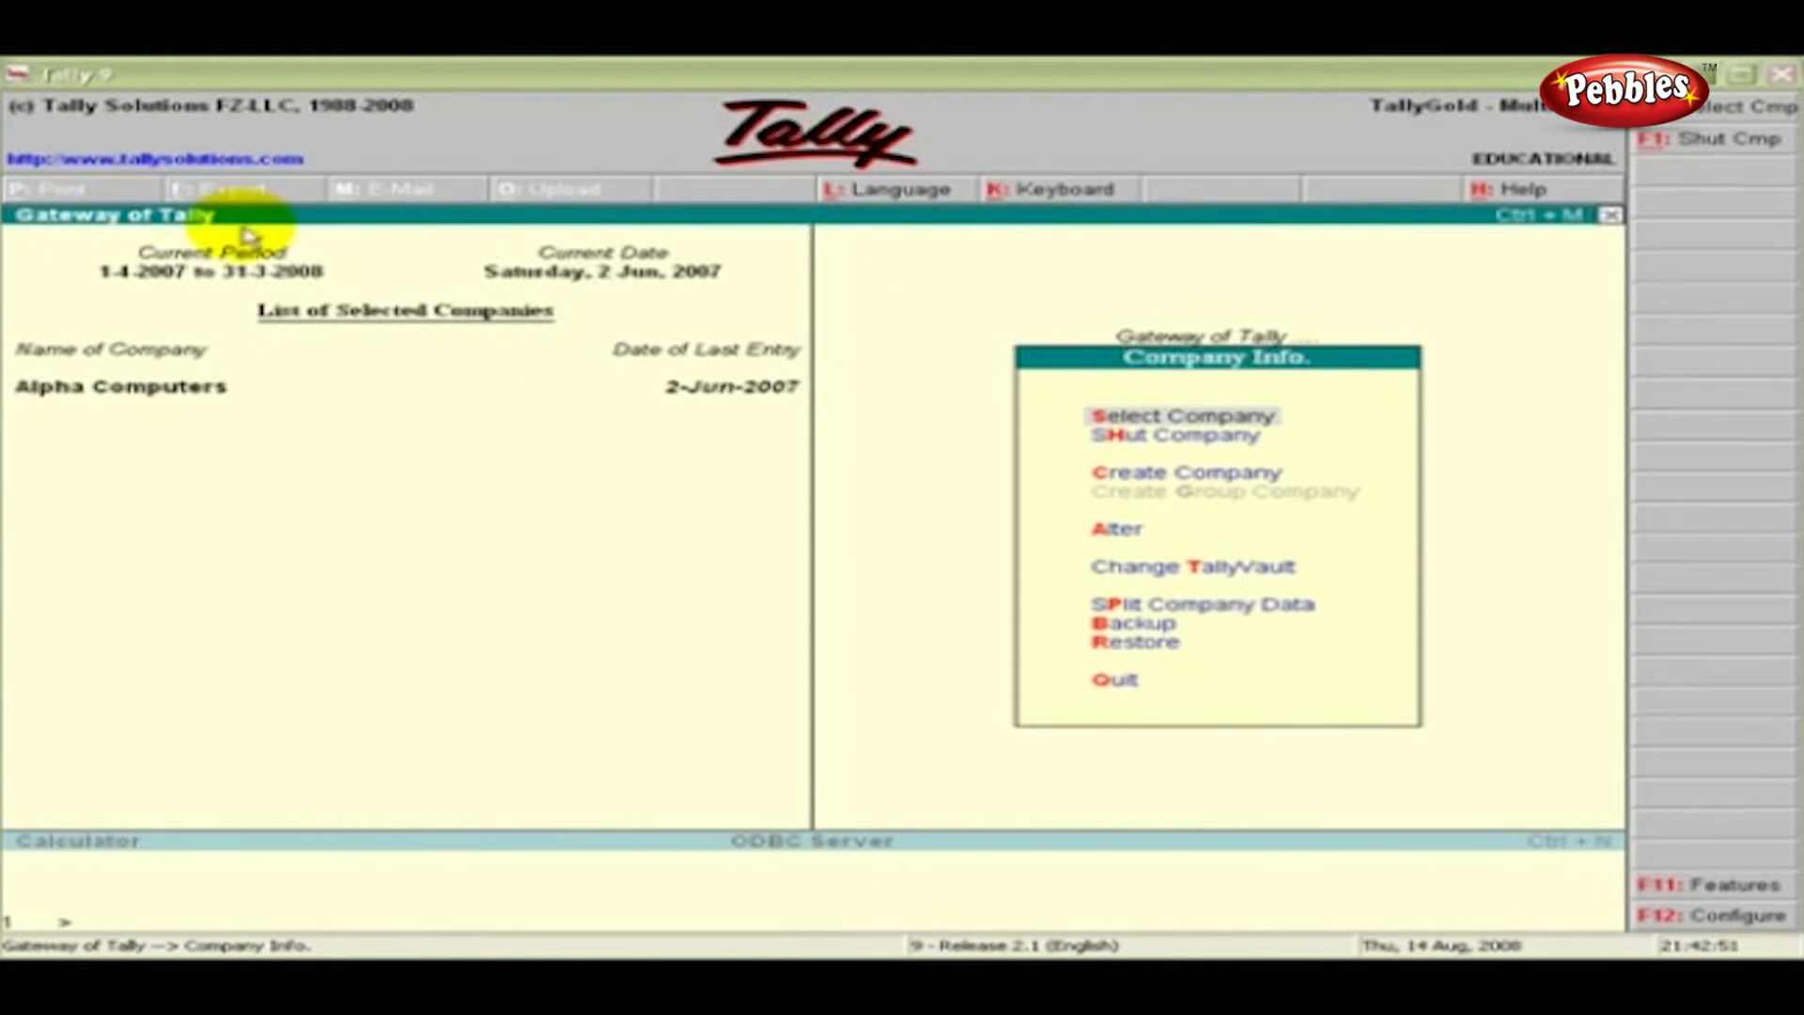
mouse_move(103, 949)
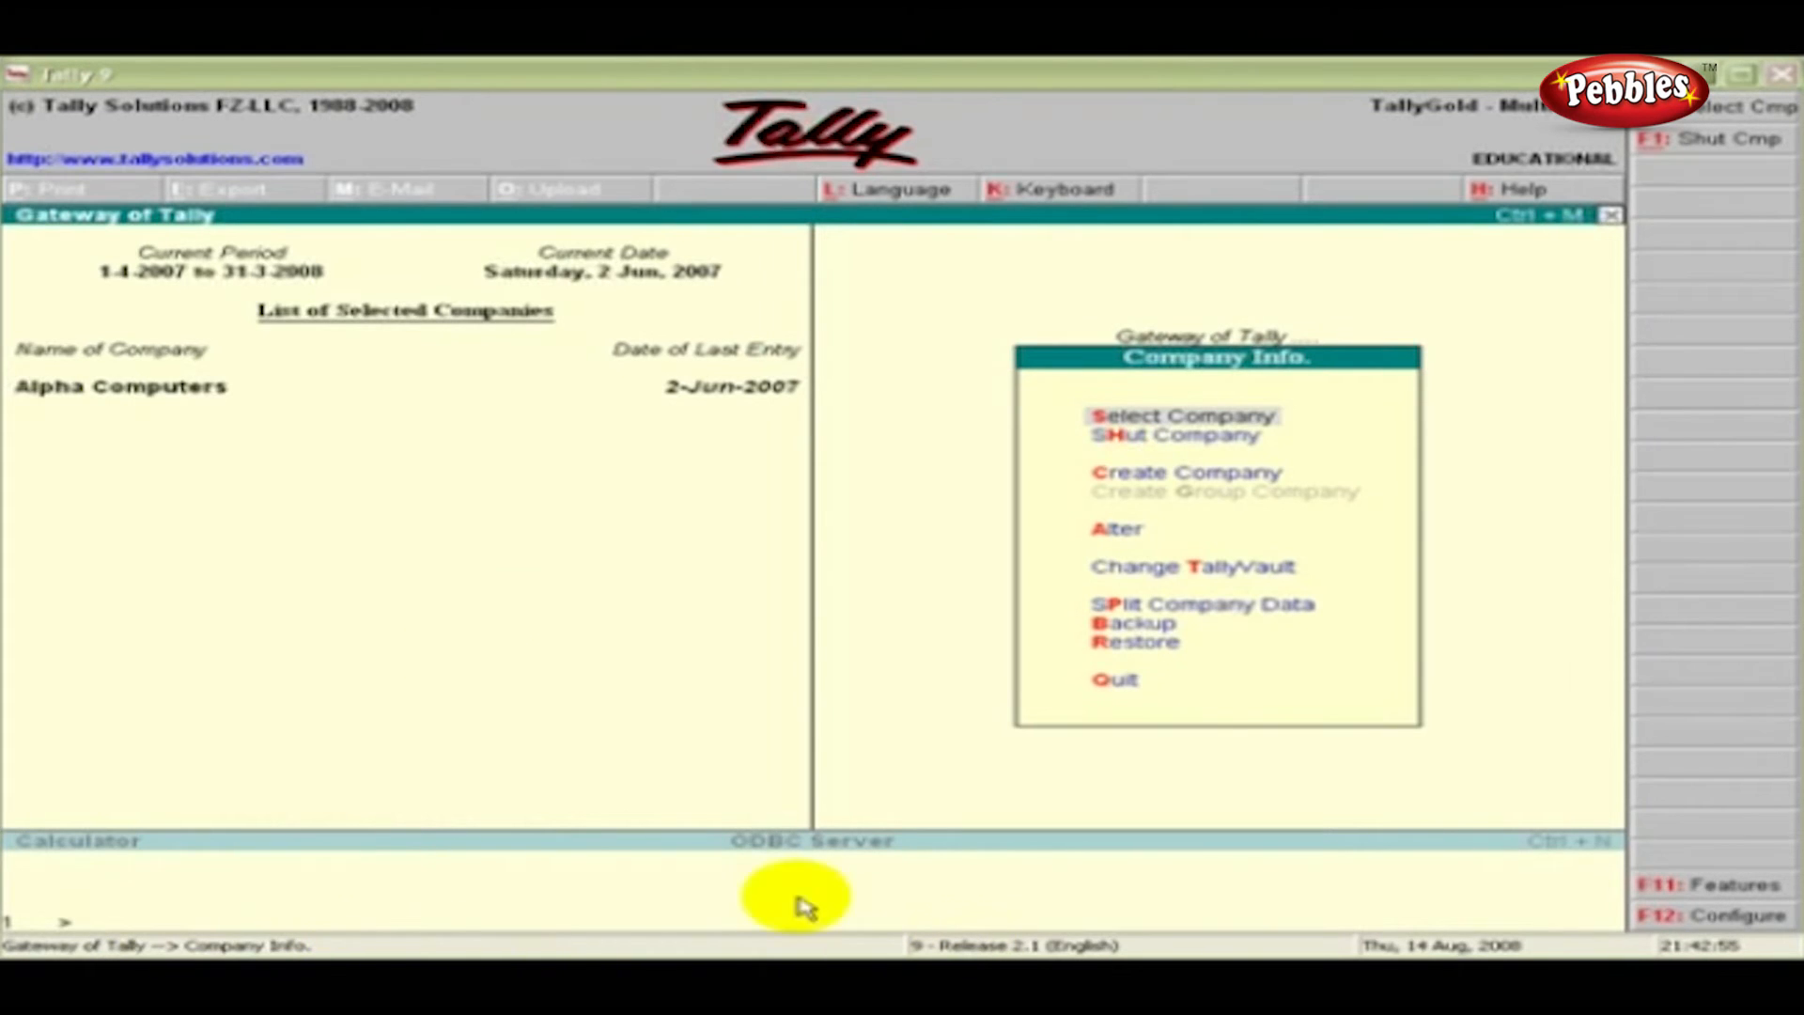
mouse_move(213, 224)
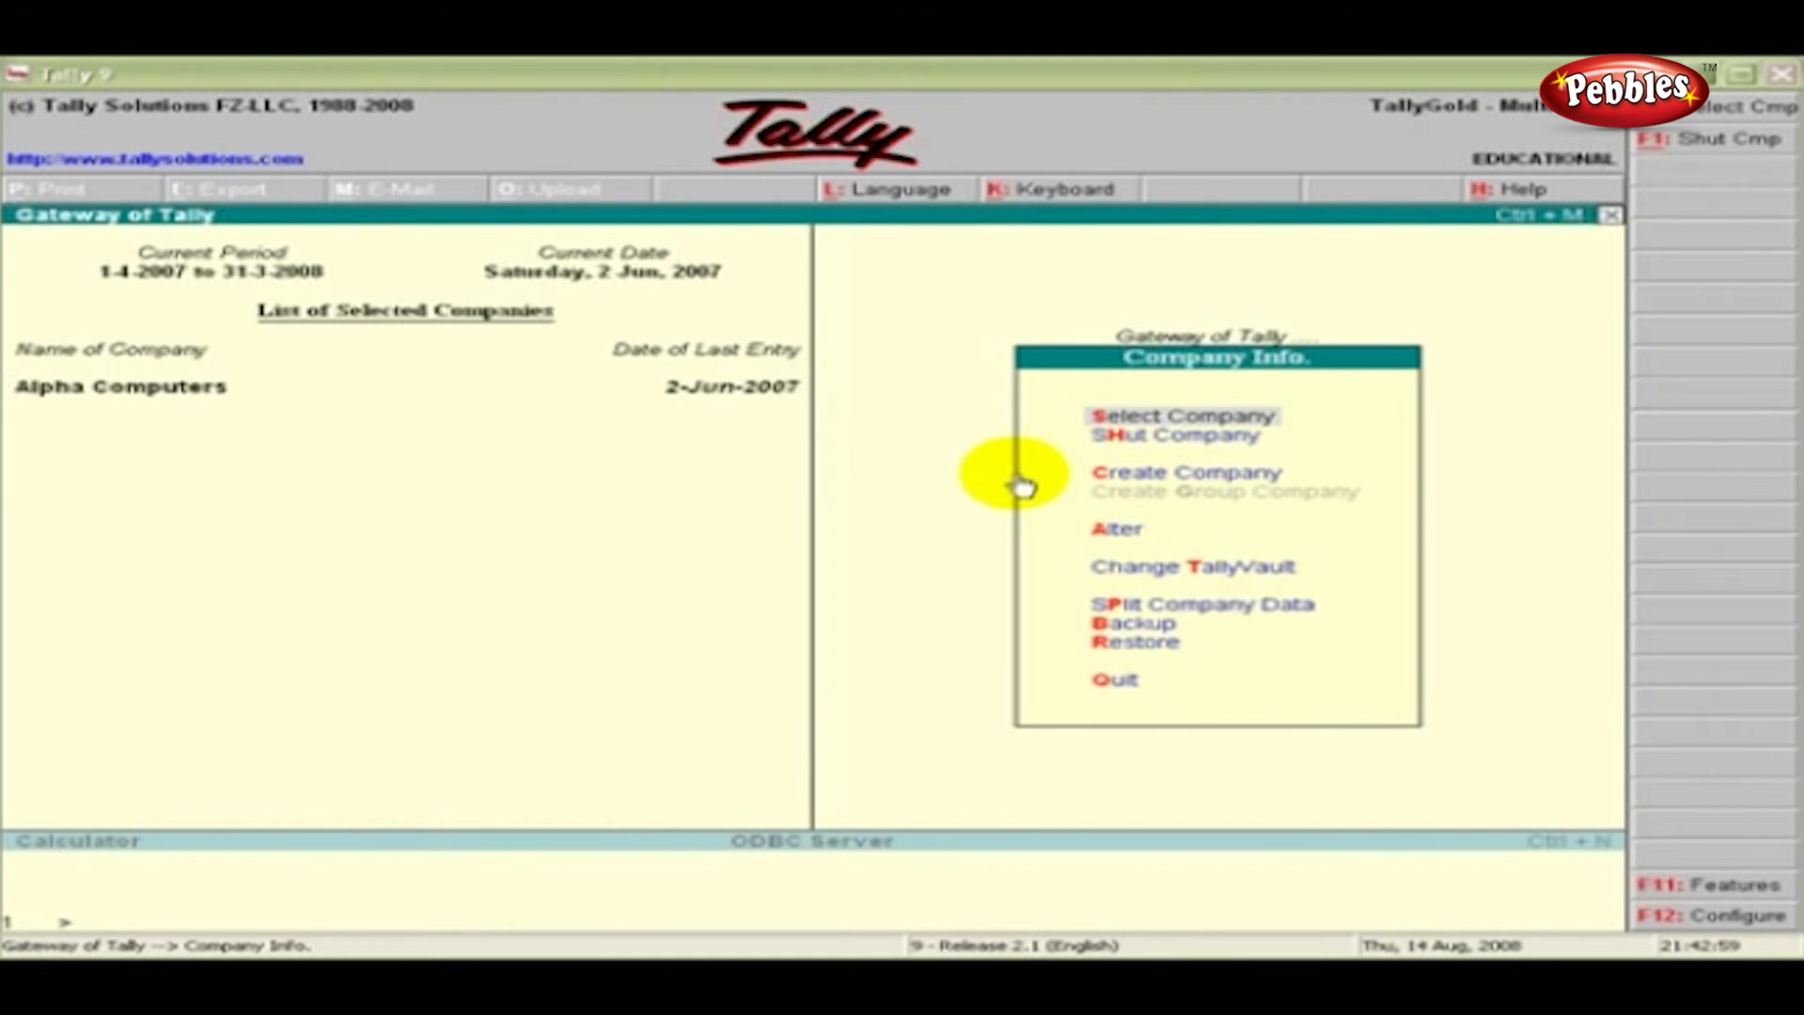
mouse_move(339, 418)
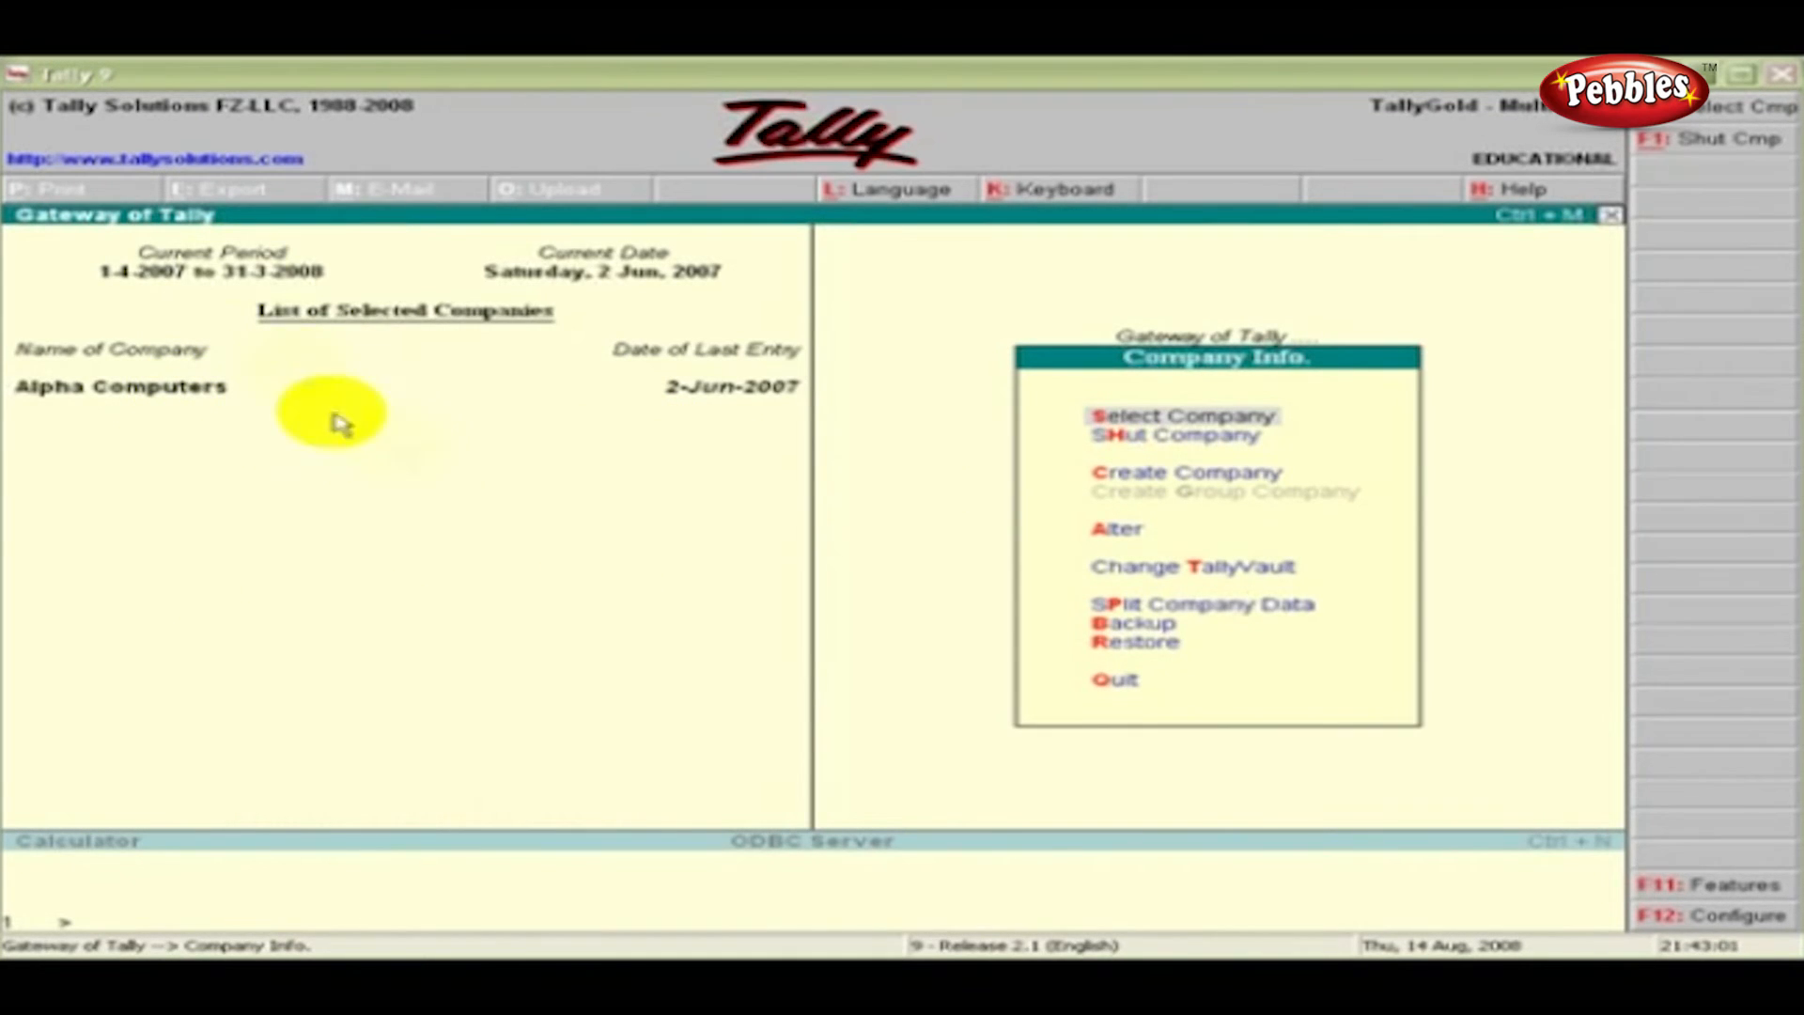
mouse_move(667, 285)
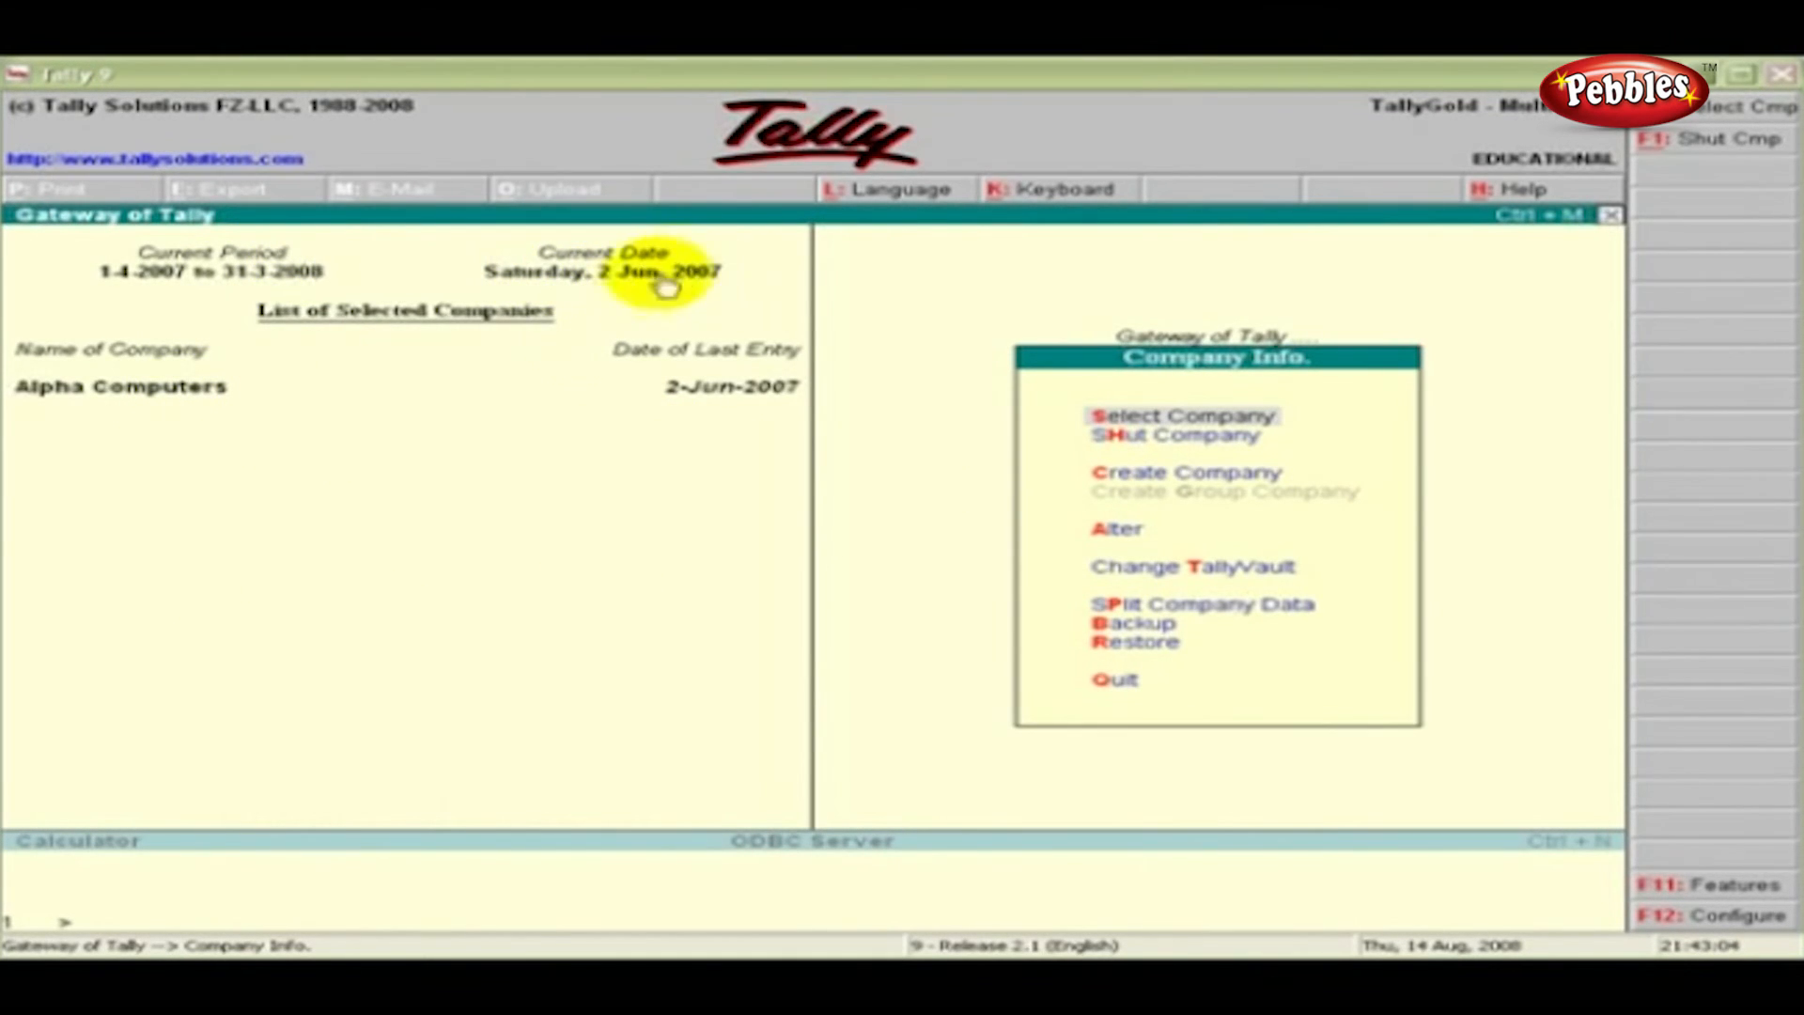
mouse_move(564, 328)
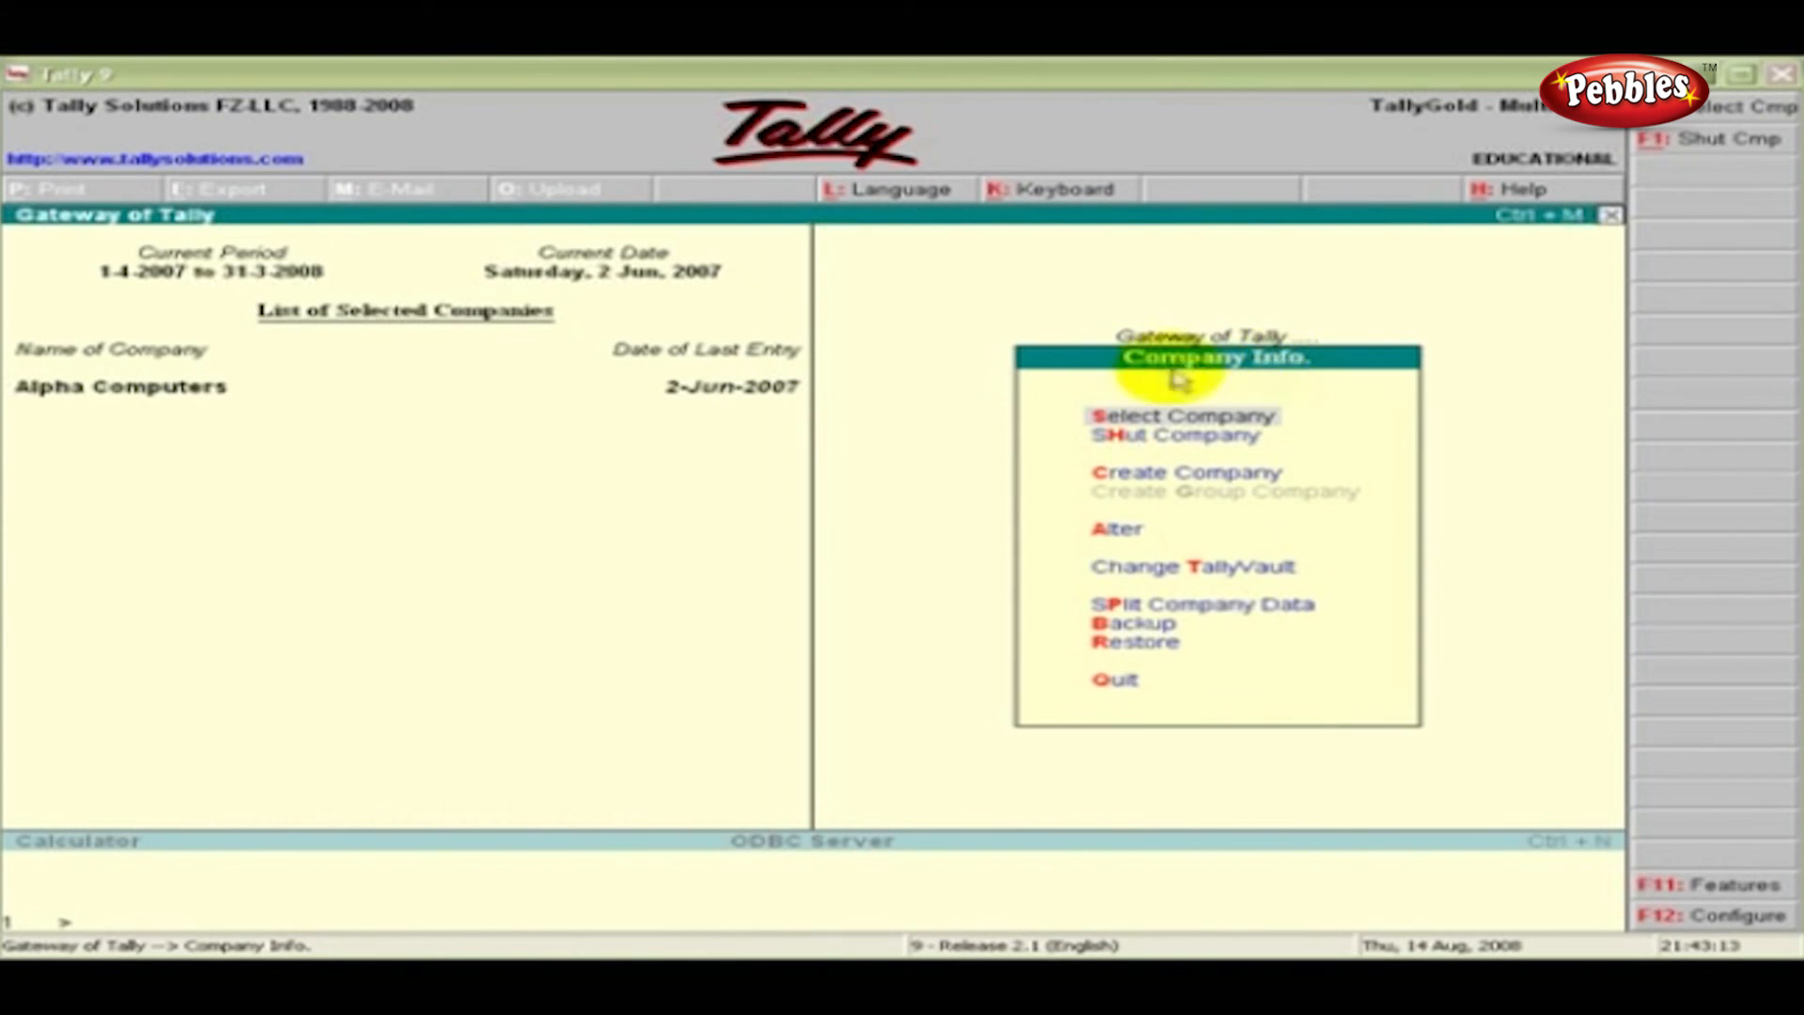
mouse_move(1113, 424)
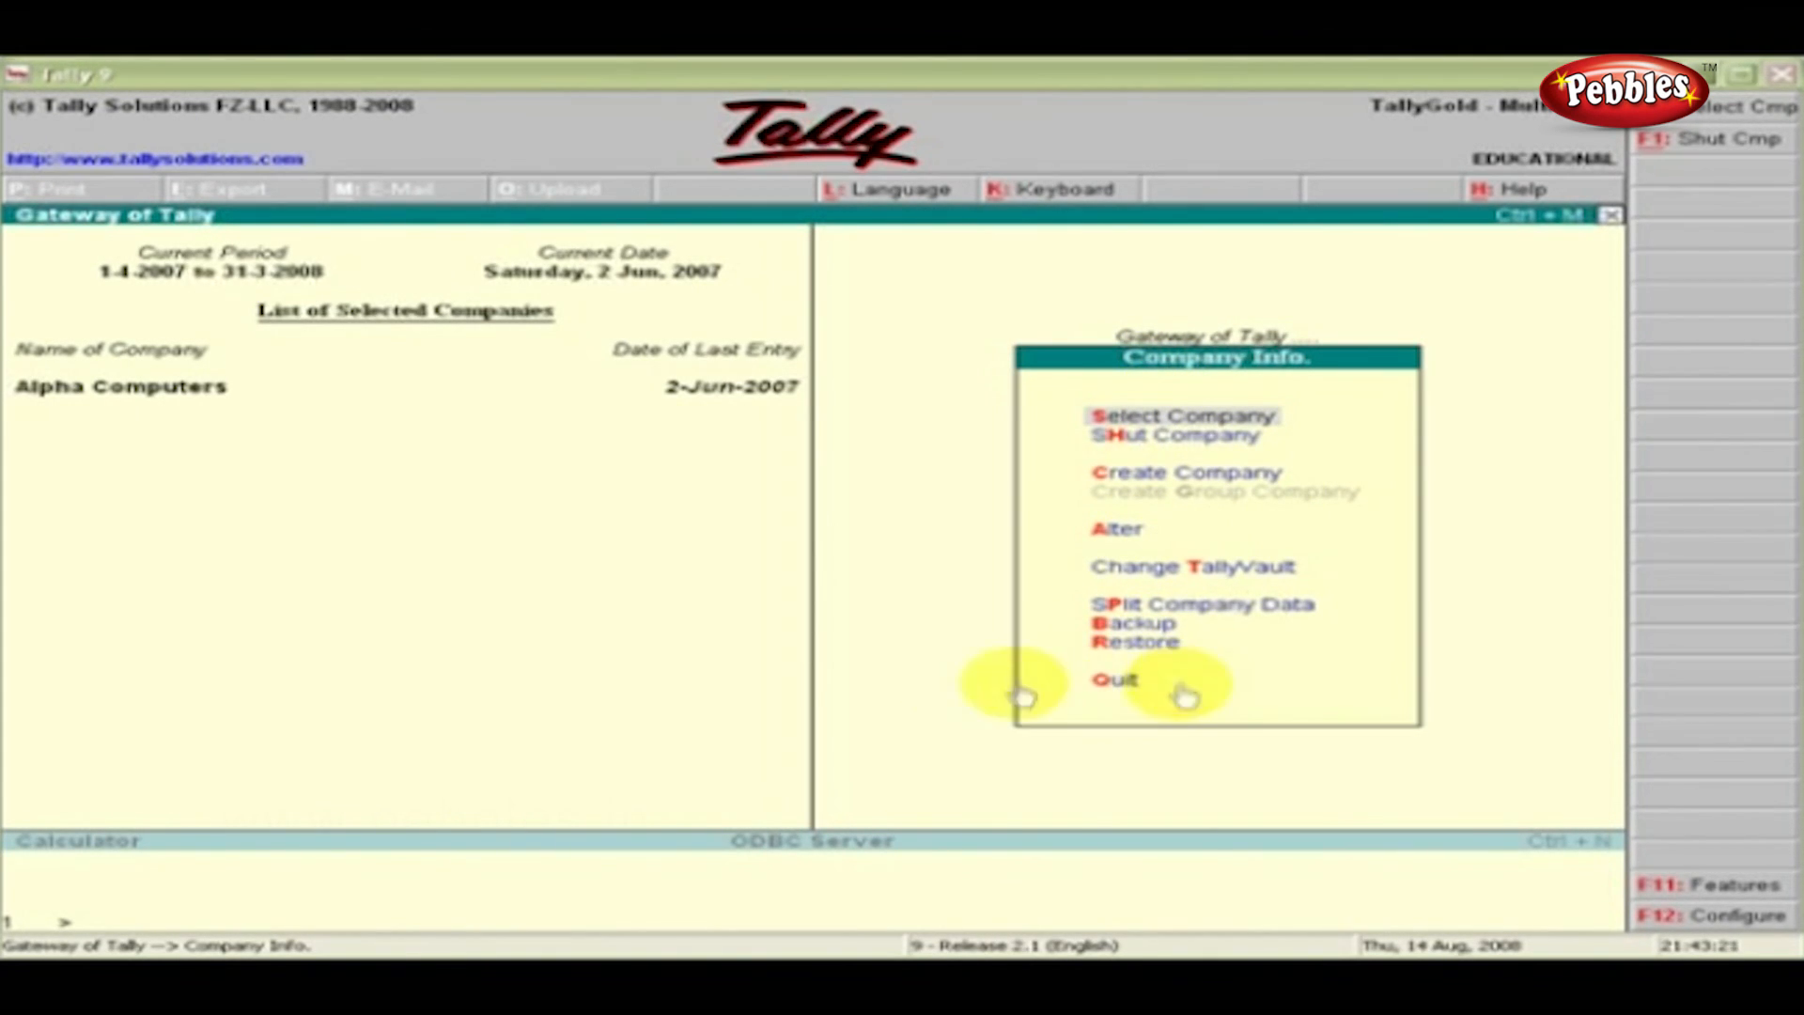
mouse_move(737, 574)
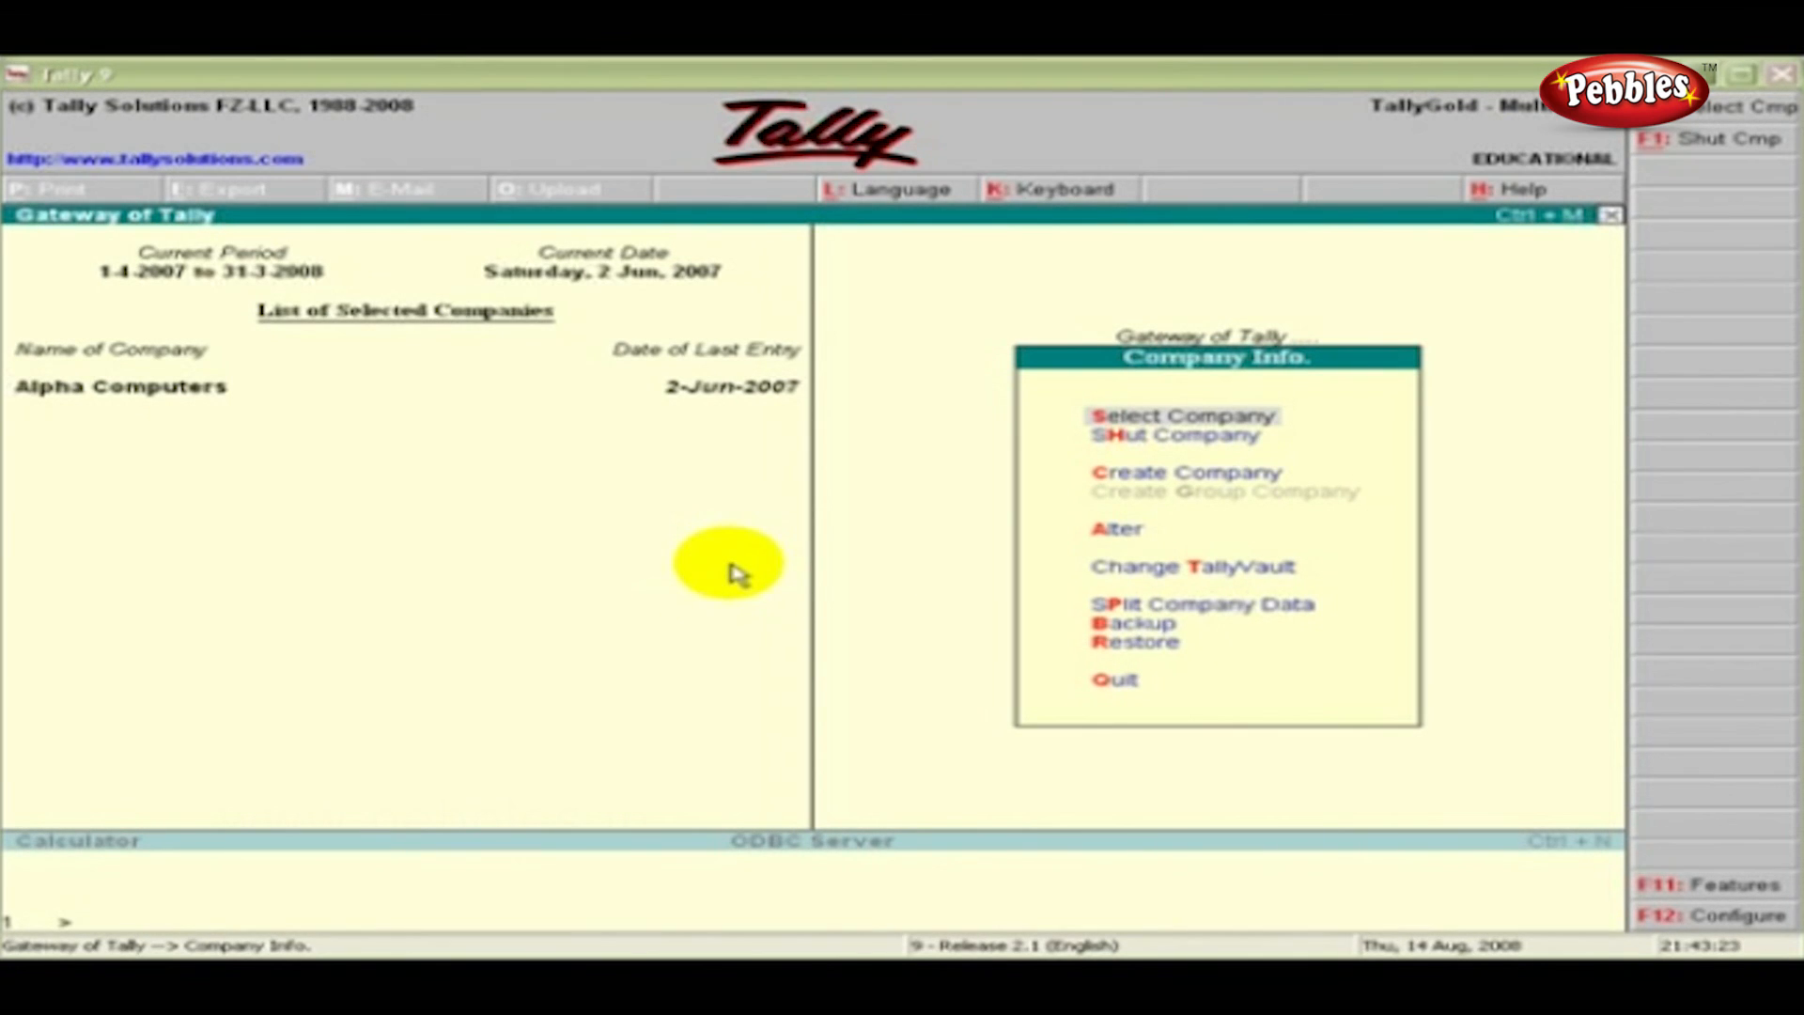
mouse_move(805, 564)
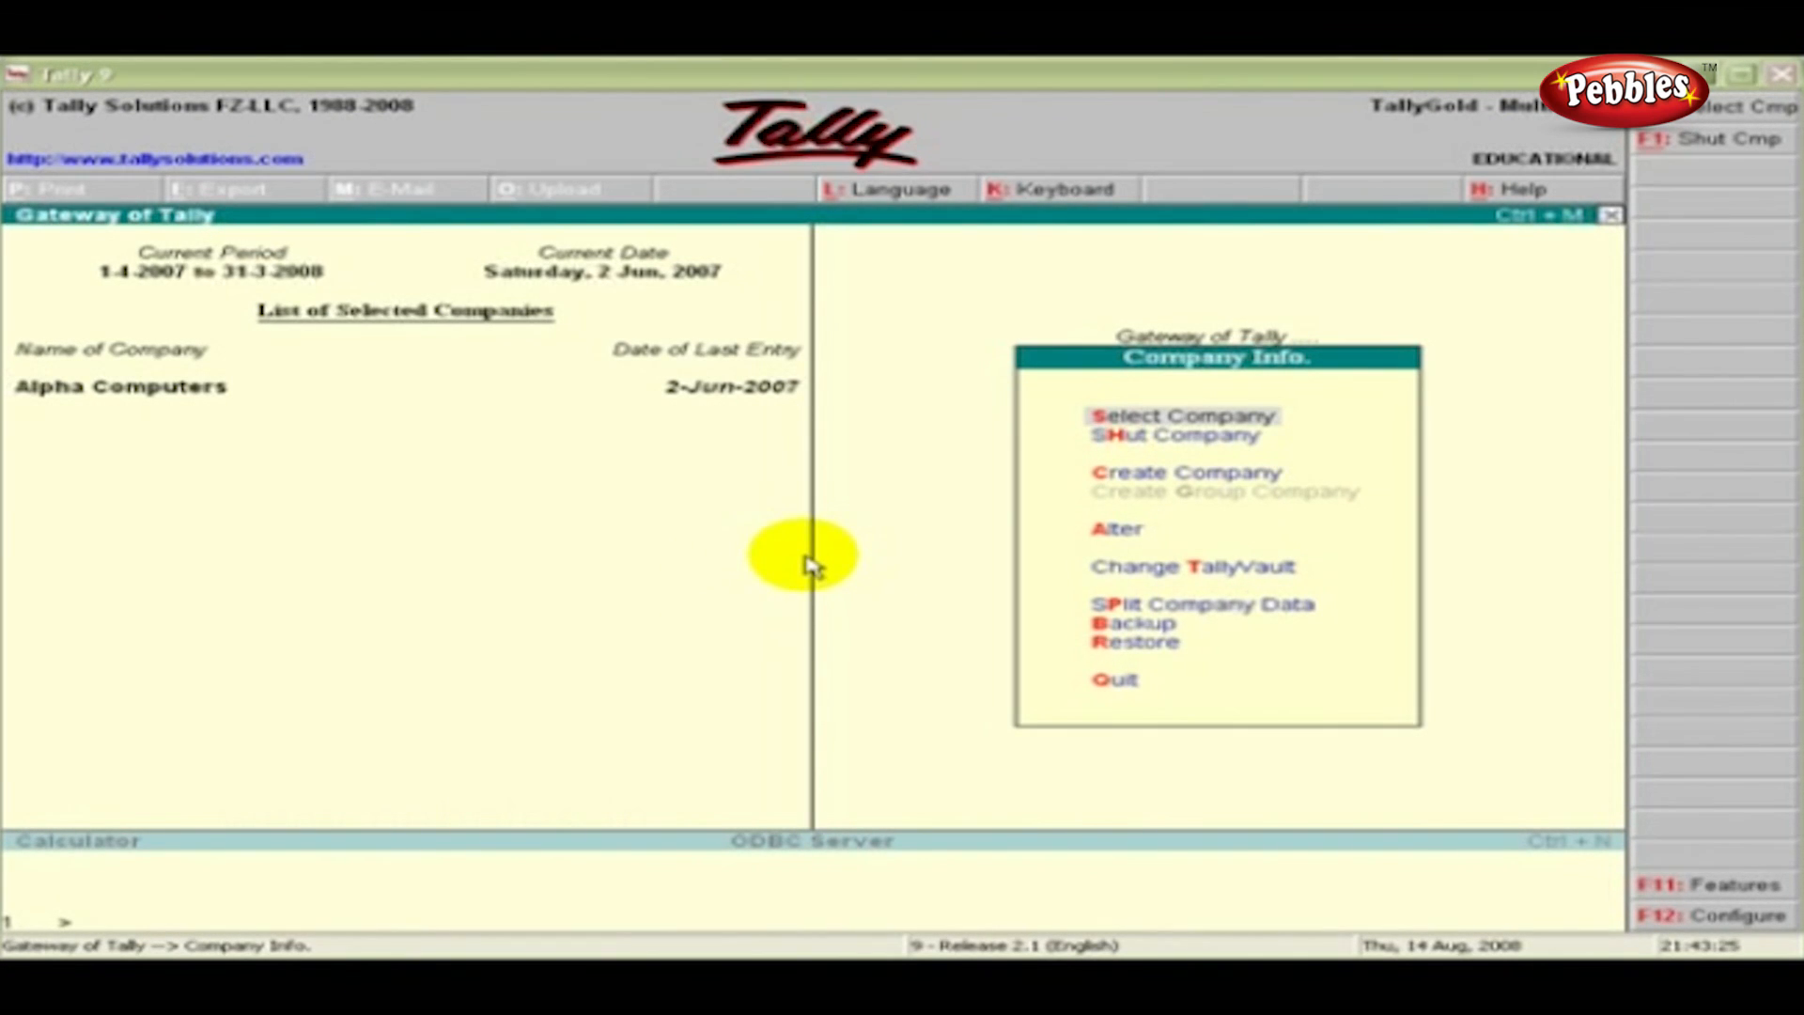